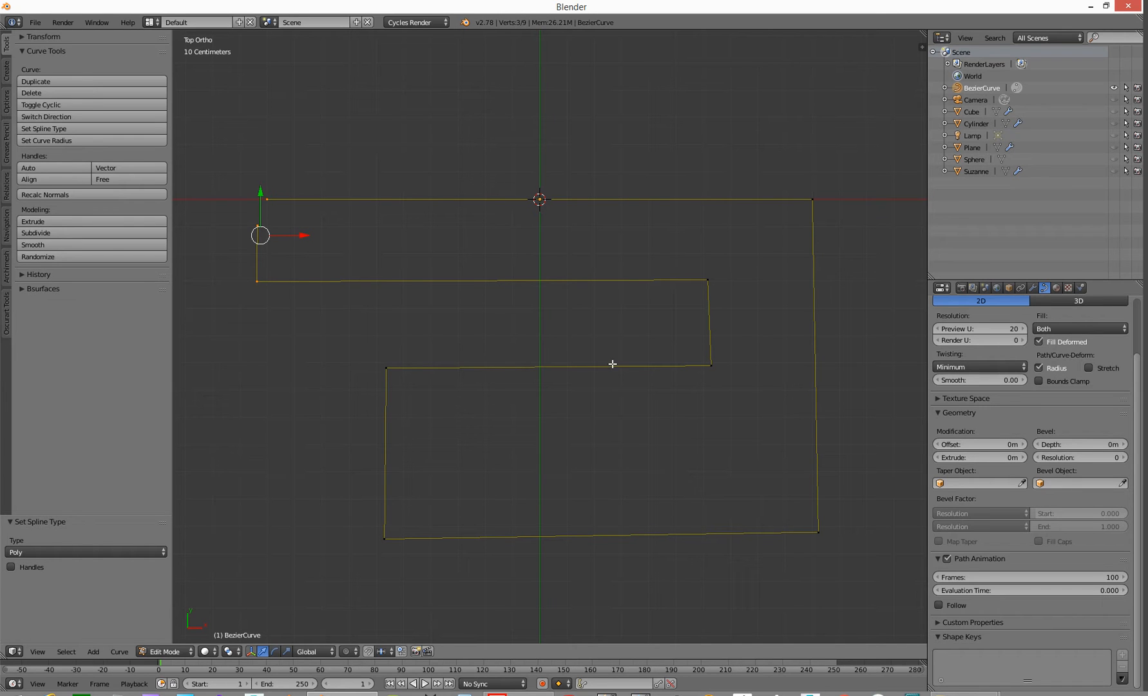
{"action": "mouse_move", "coordinate": [580, 461]}
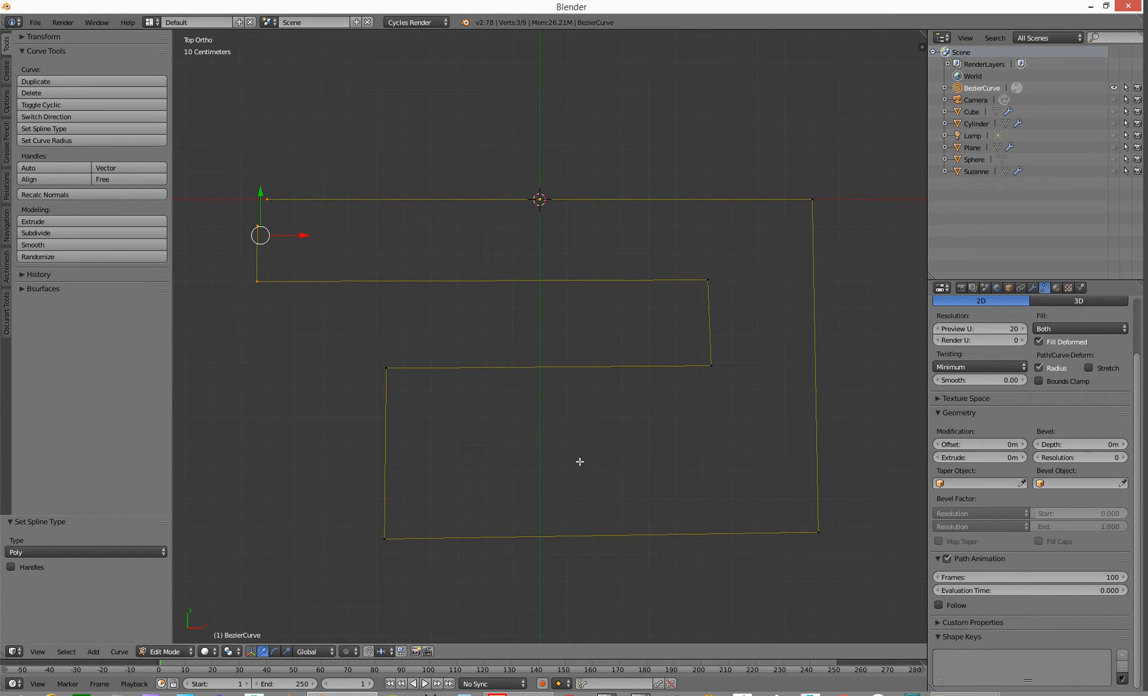
{"action": "mouse_move", "coordinate": [366, 378]}
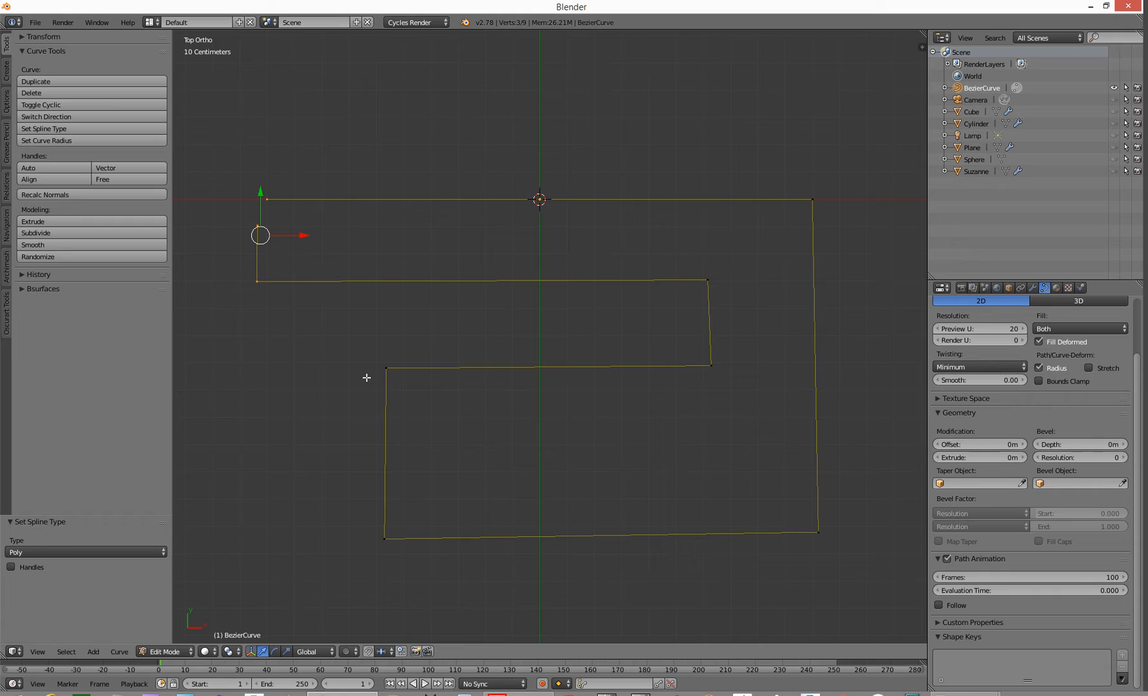
{"action": "mouse_move", "coordinate": [658, 381]}
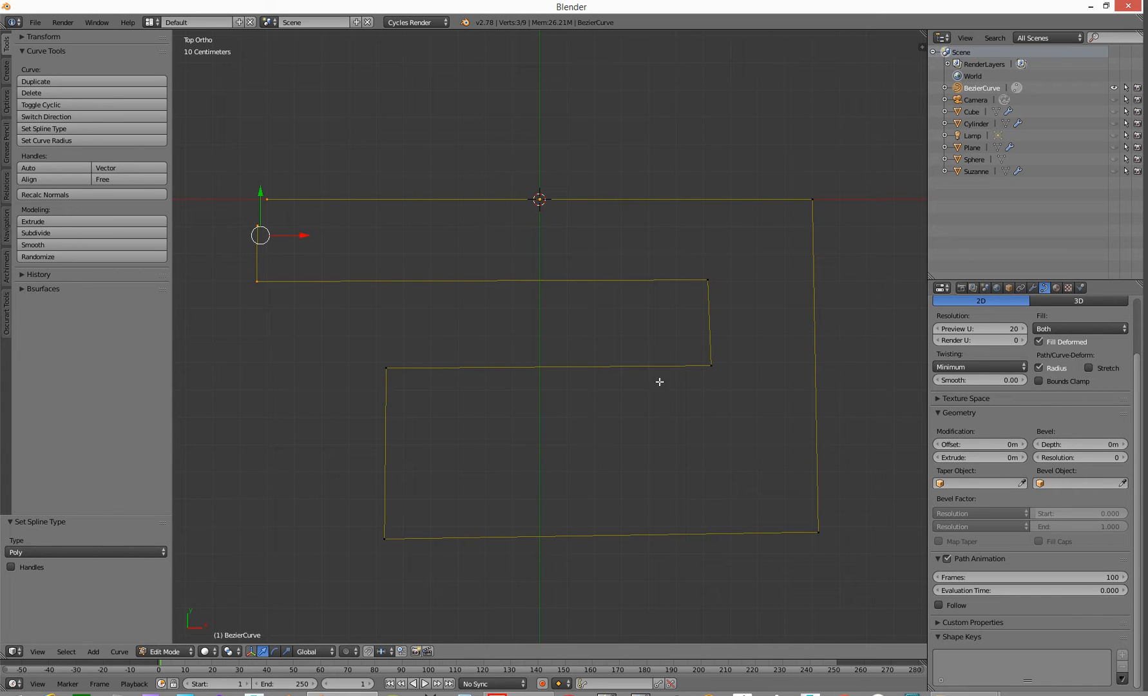
{"action": "mouse_move", "coordinate": [369, 355]}
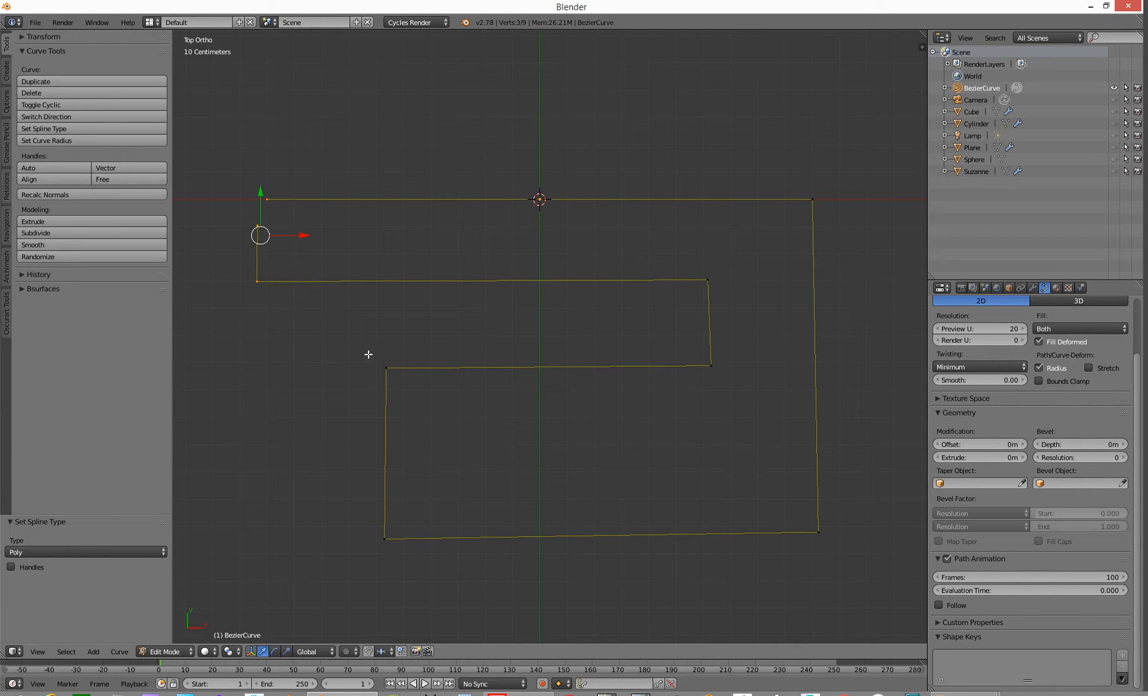
{"action": "mouse_move", "coordinate": [283, 431]}
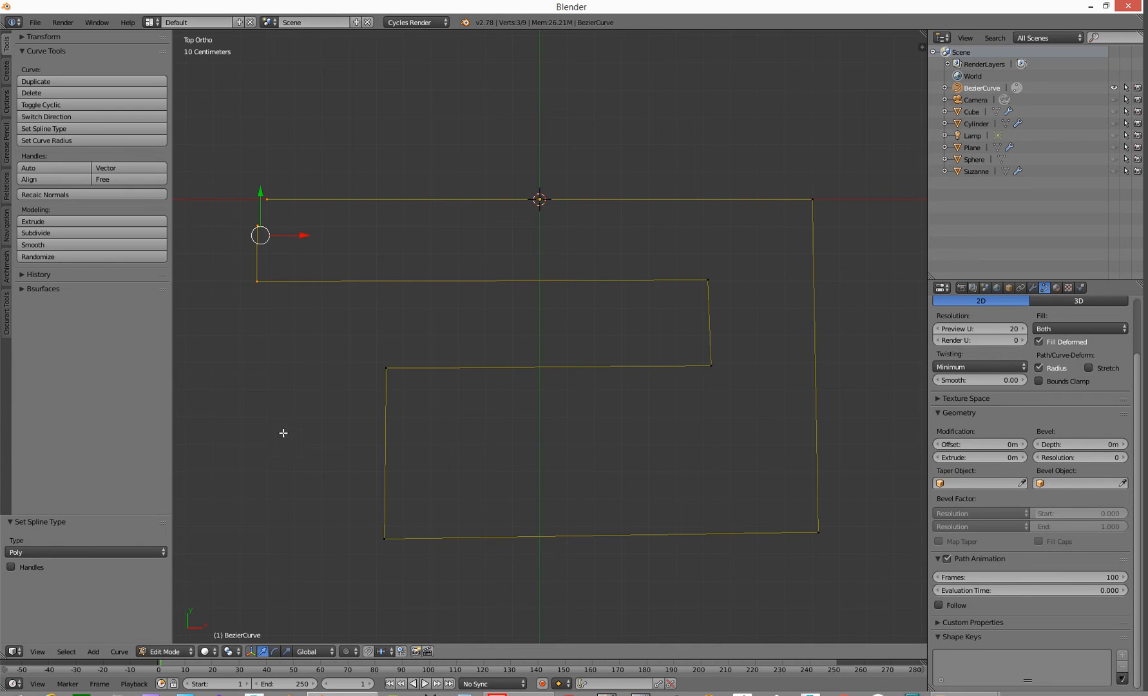
{"action": "mouse_move", "coordinate": [623, 408]}
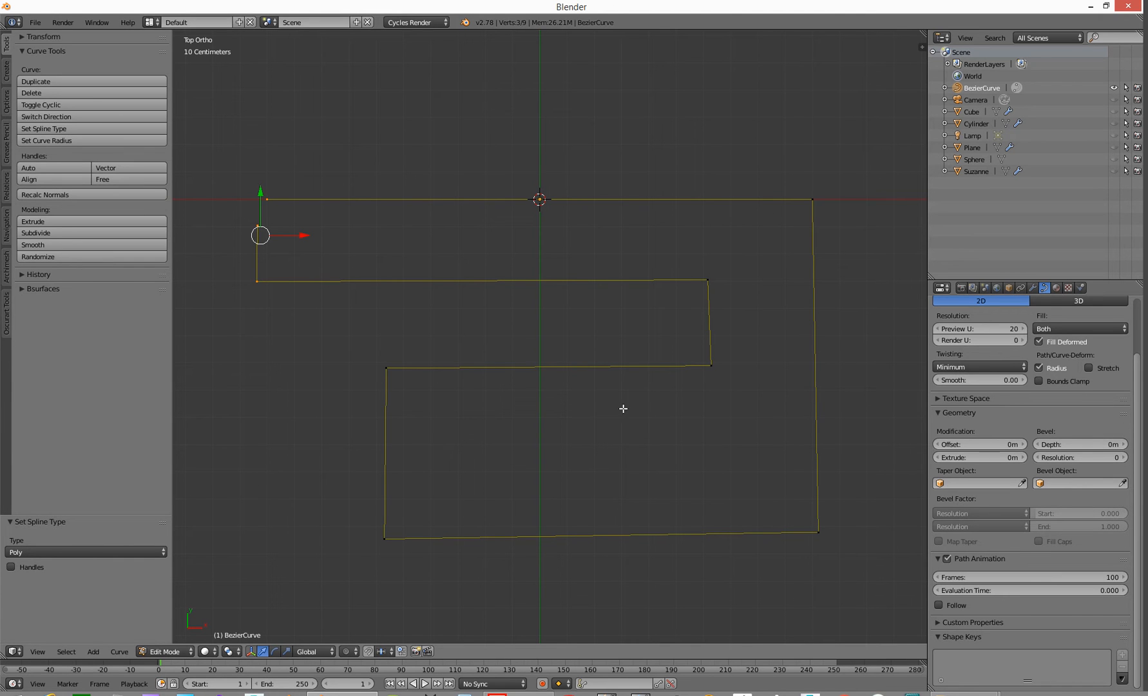
{"action": "mouse_move", "coordinate": [505, 415]}
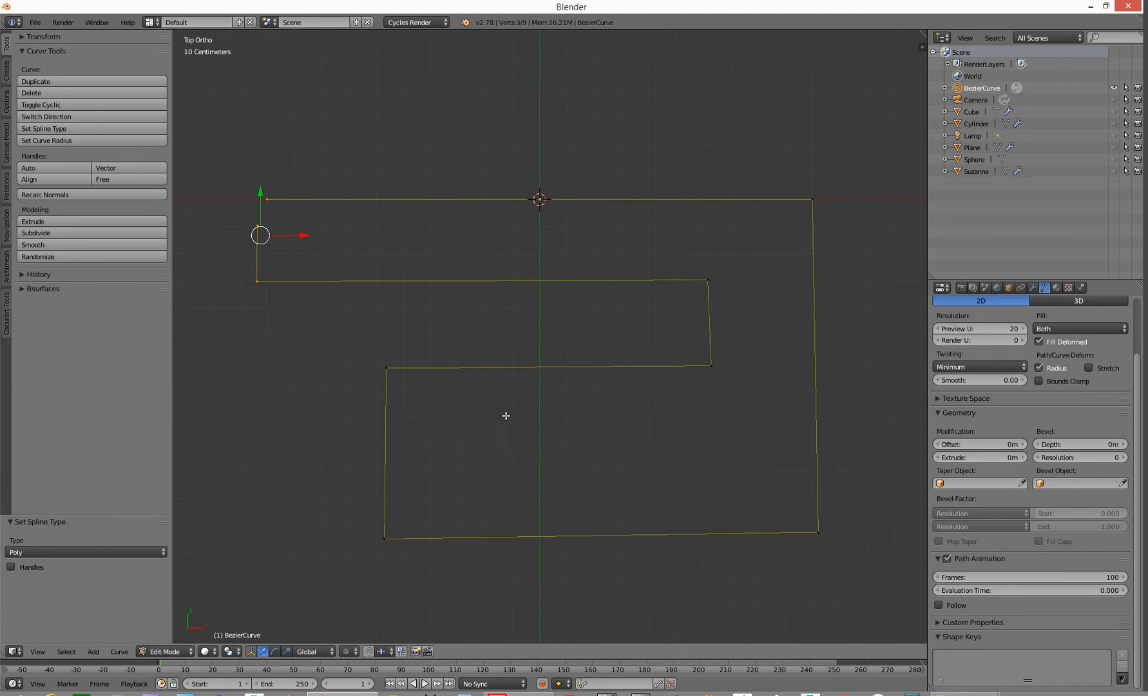
{"action": "mouse_move", "coordinate": [477, 396]}
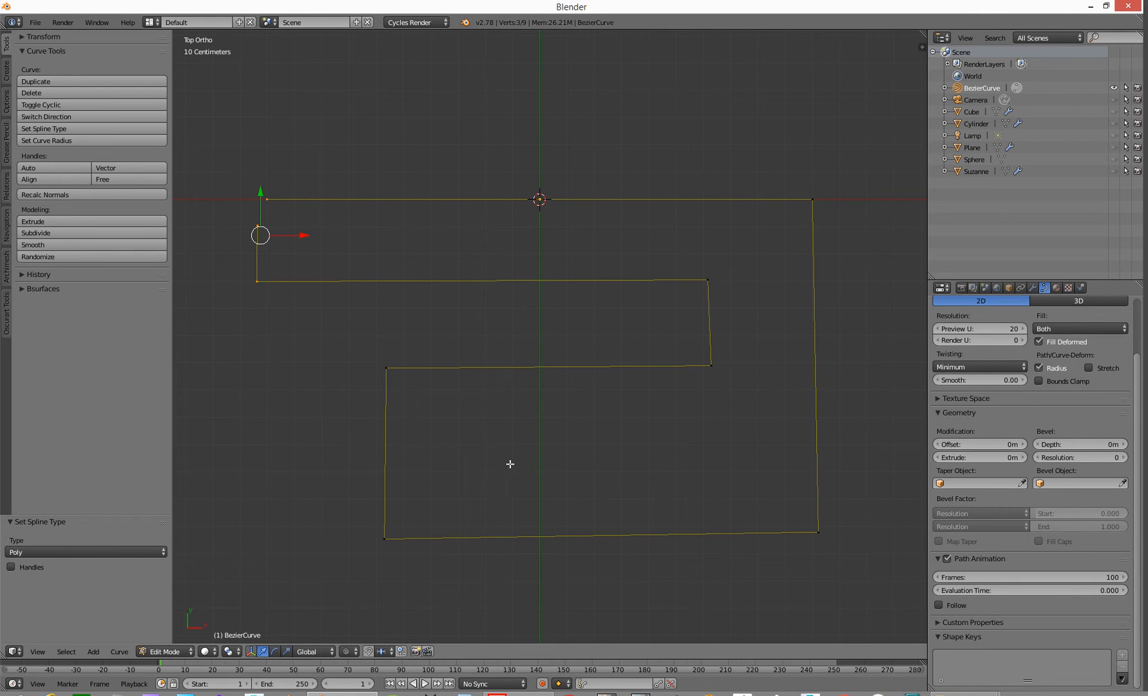
{"action": "mouse_move", "coordinate": [491, 436]}
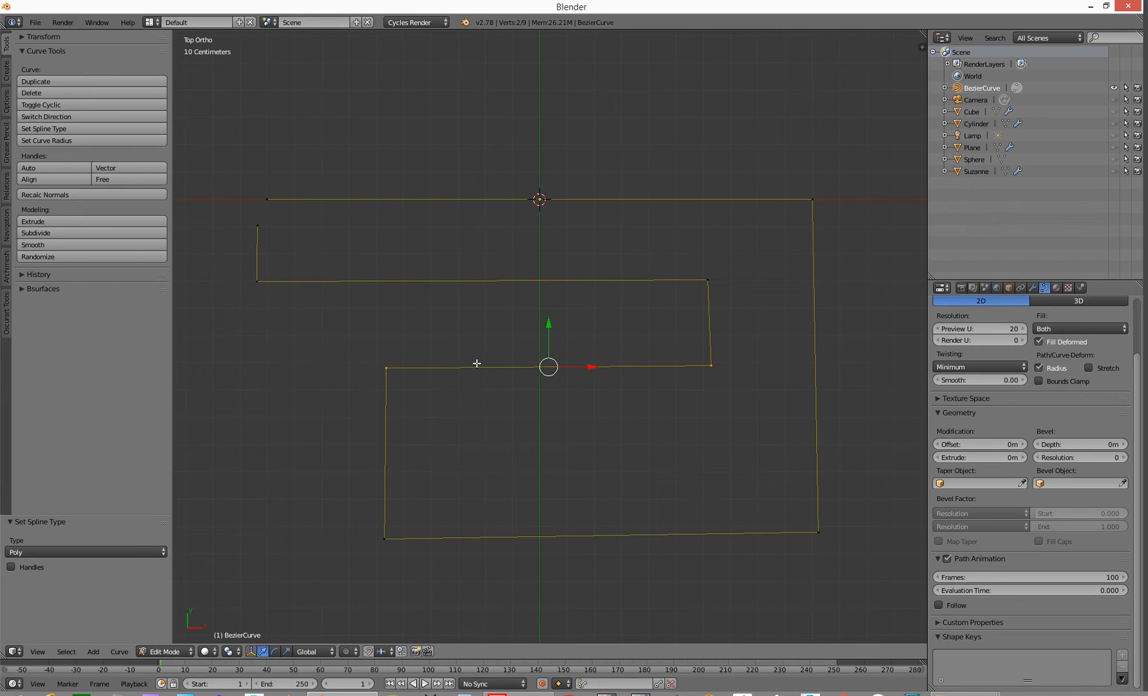
{"action": "mouse_move", "coordinate": [486, 373]}
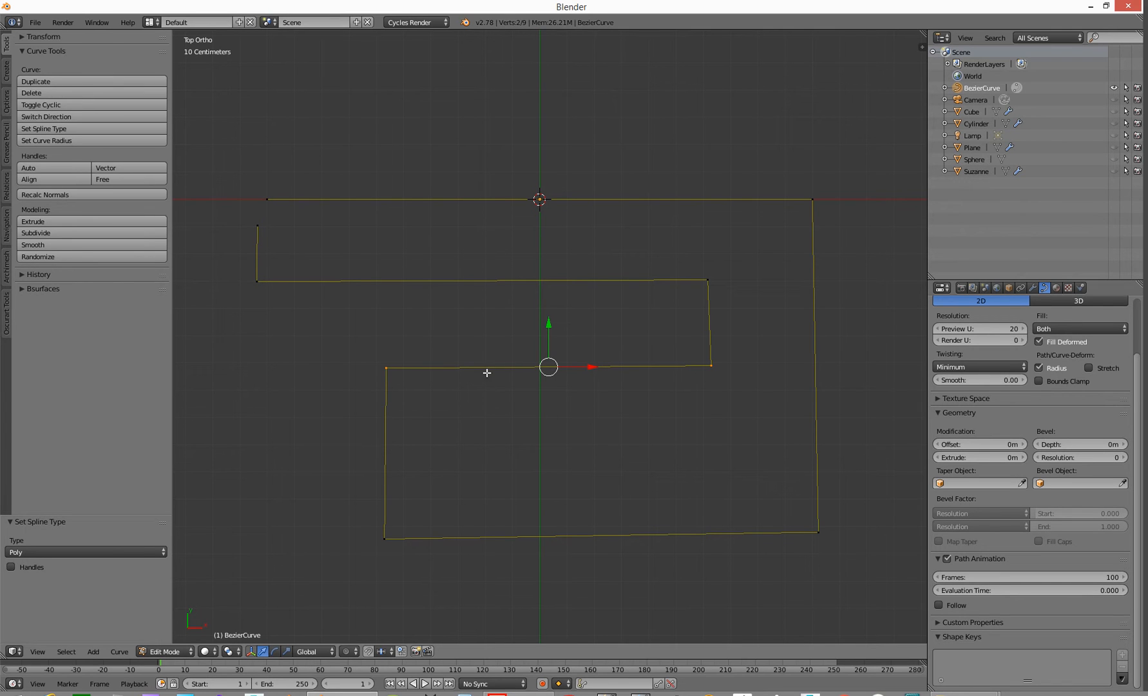
{"action": "mouse_move", "coordinate": [46, 165]}
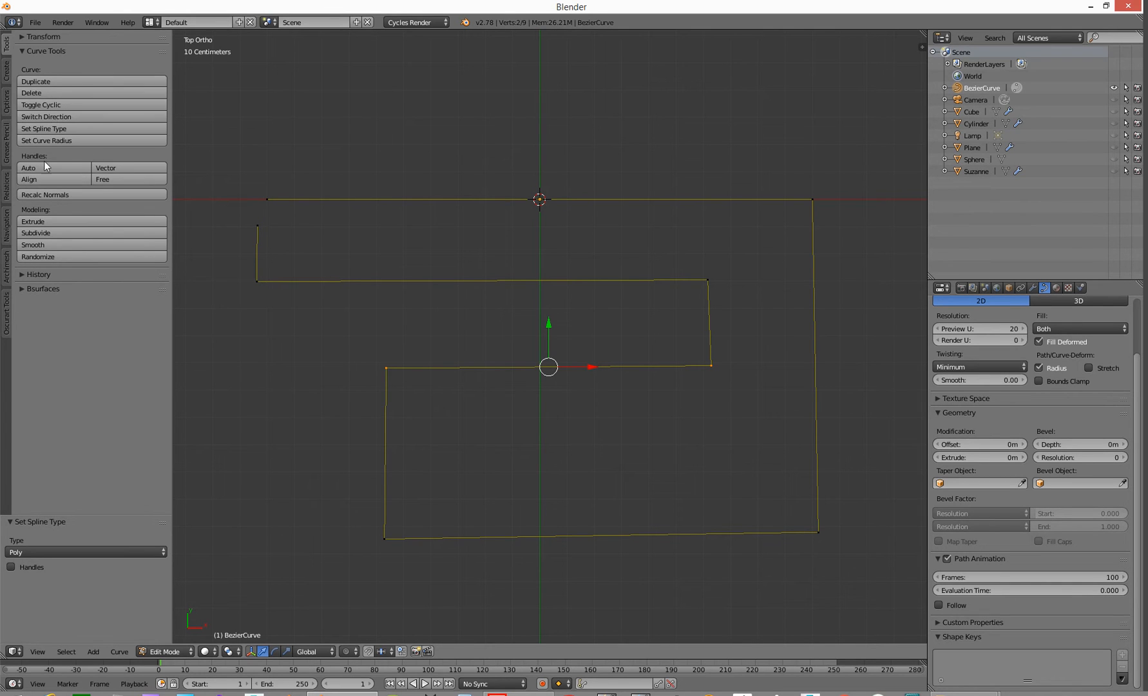
{"action": "mouse_move", "coordinate": [63, 236]}
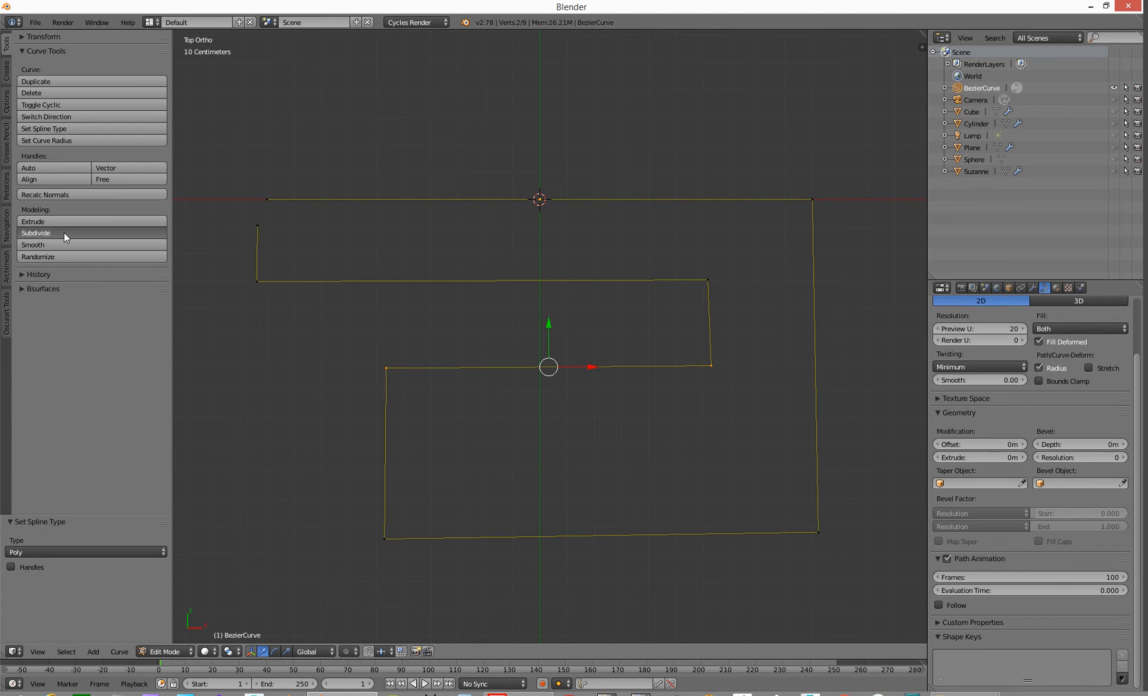
Subdivide the selected middle-edge segment to add extra control points between its ends.
{"action": "left_click", "coordinate": [35, 233]}
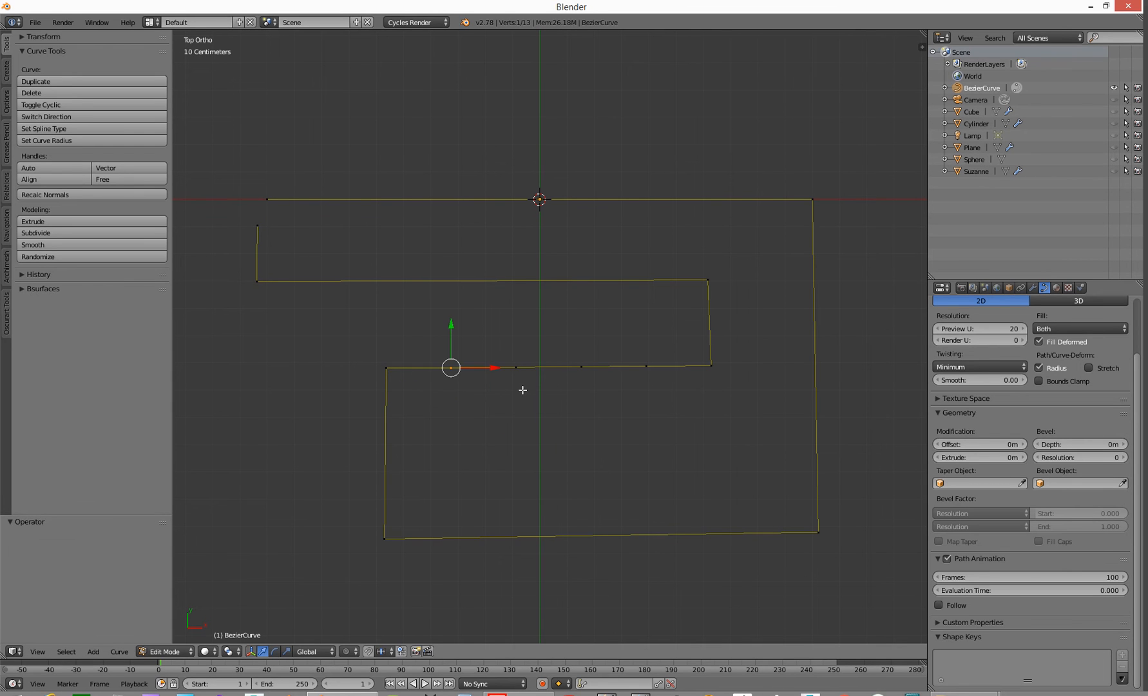
Drag the new middle points downward so the edge dips, then adjust a neighbouring point.
{"action": "left_click_drag", "start_coordinate": [450, 367], "coordinate": [523, 460]}
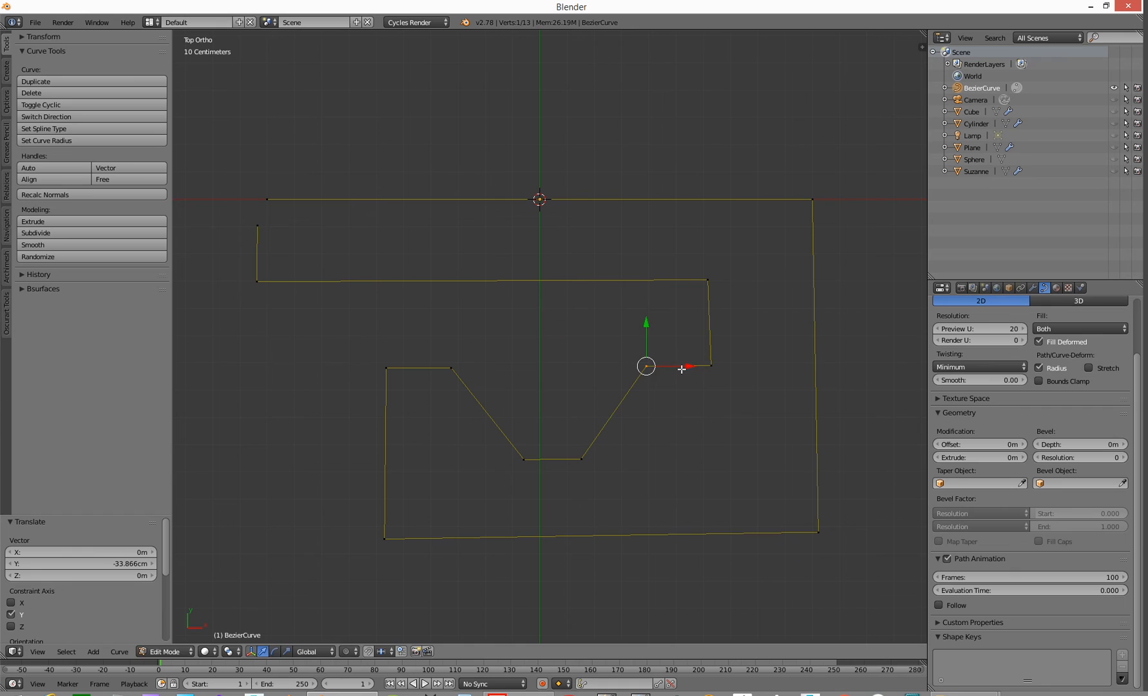
{"action": "left_click_drag", "start_coordinate": [645, 366], "coordinate": [581, 366]}
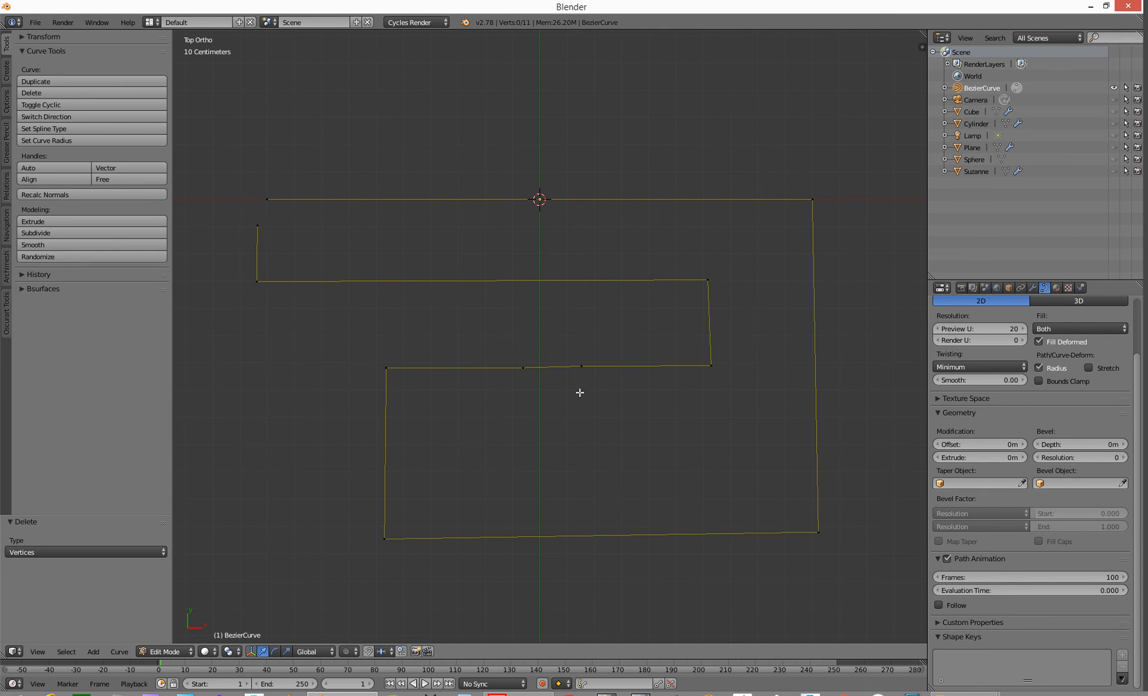
Delete the extra outer vertices so the middle edge is flat with two added points.
{"action": "left_click", "coordinate": [578, 392]}
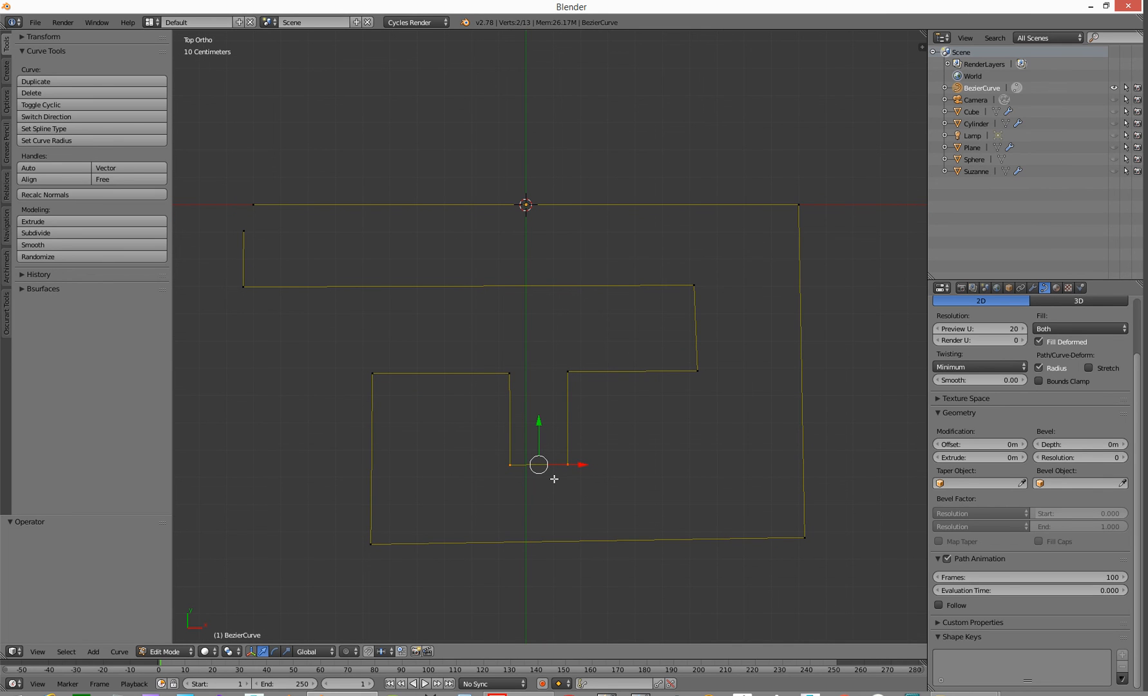
{"action": "mouse_move", "coordinate": [324, 250]}
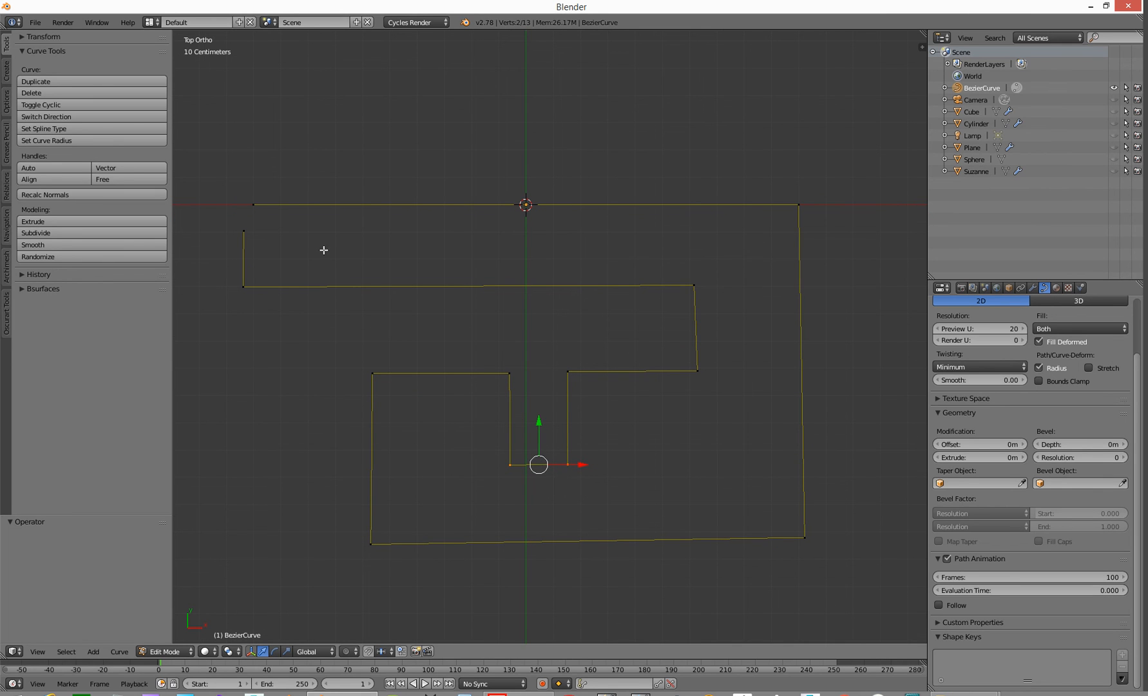
{"action": "mouse_move", "coordinate": [534, 222]}
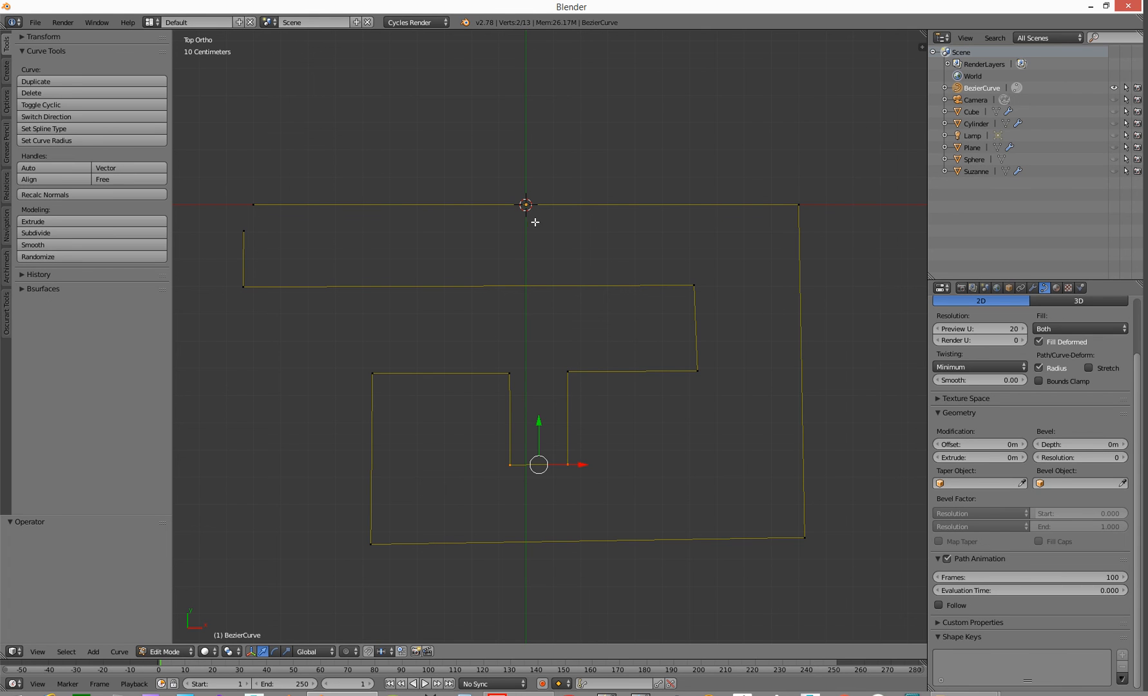
{"action": "mouse_move", "coordinate": [581, 351]}
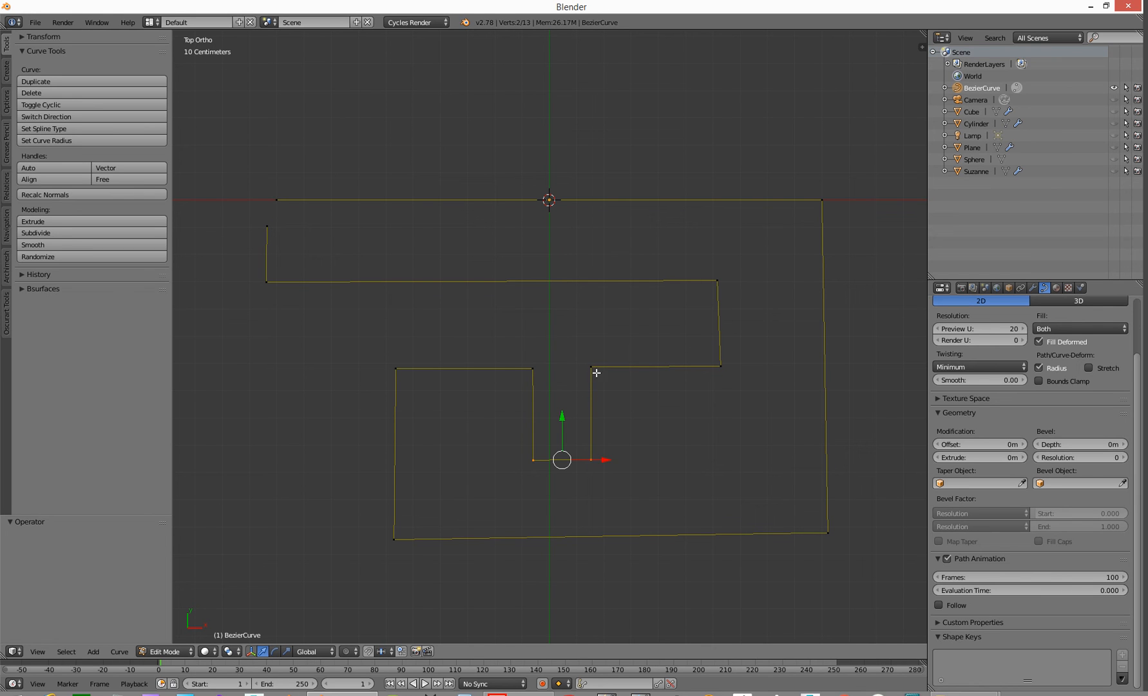
{"action": "mouse_move", "coordinate": [787, 174]}
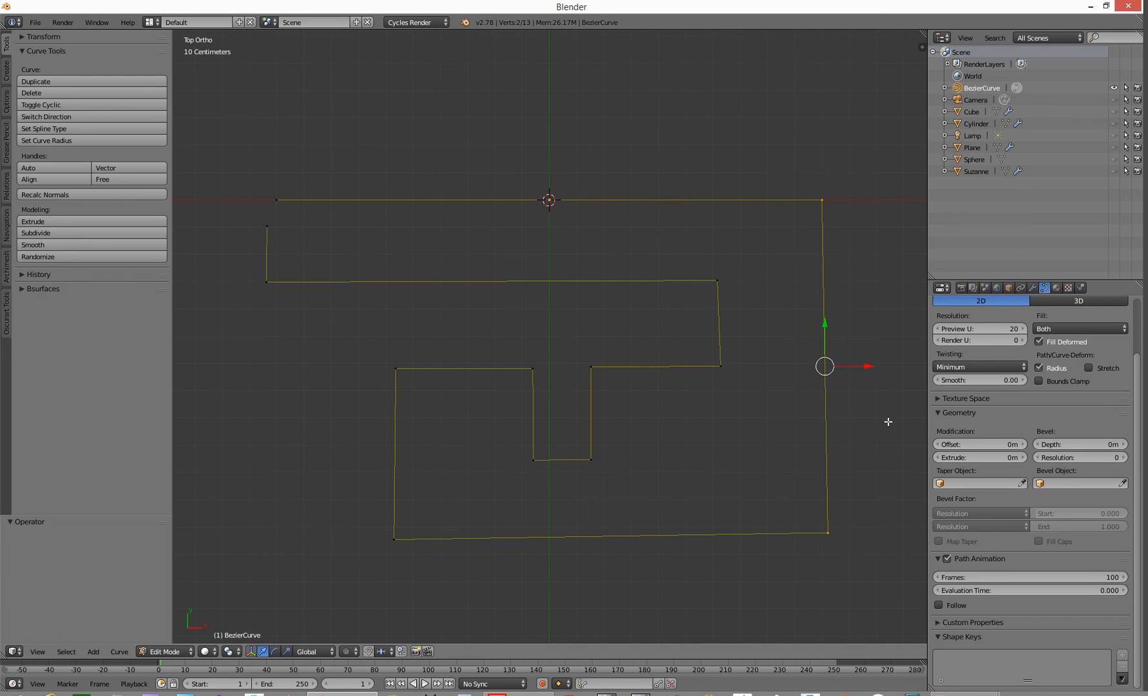
{"action": "mouse_move", "coordinate": [854, 399]}
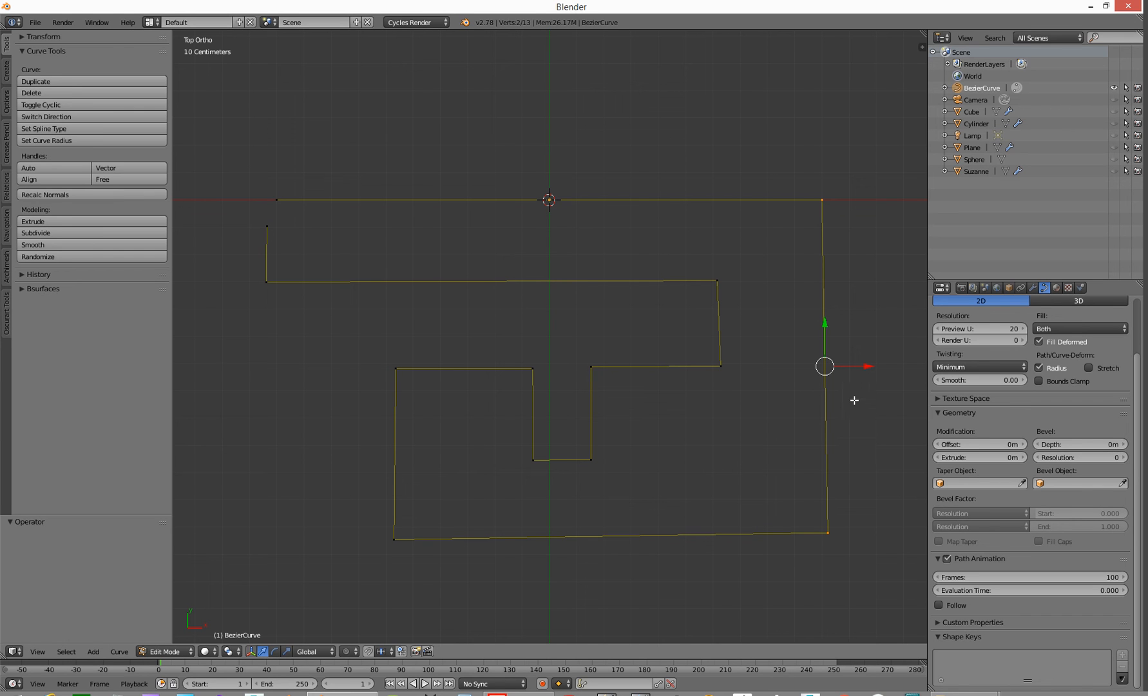